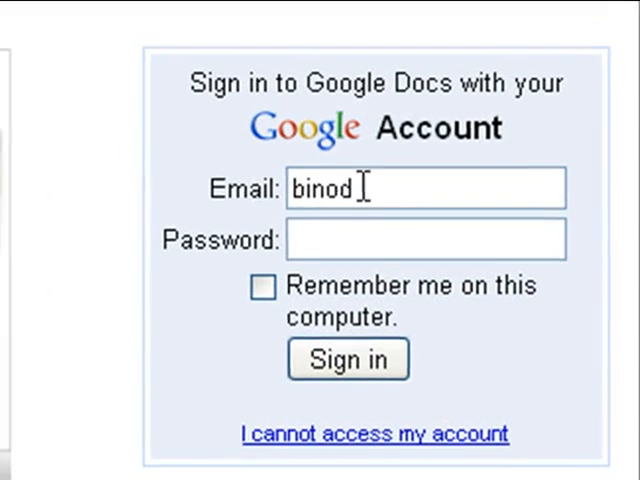
Sign in to the Google account so the documents list appears
click(348, 360)
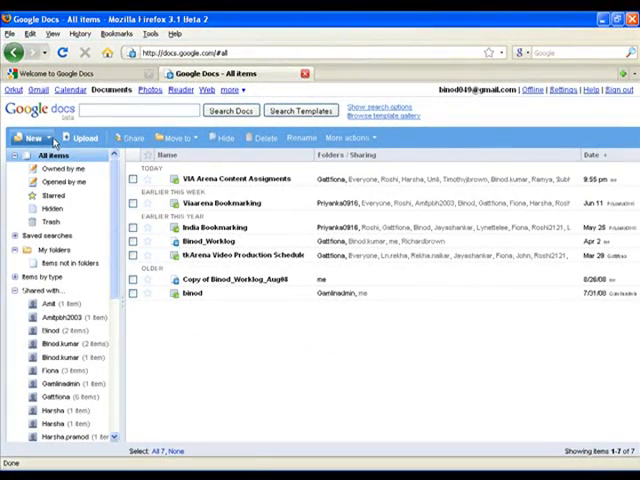
Open the shared bookmarking spreadsheet from the All items list
click(32, 136)
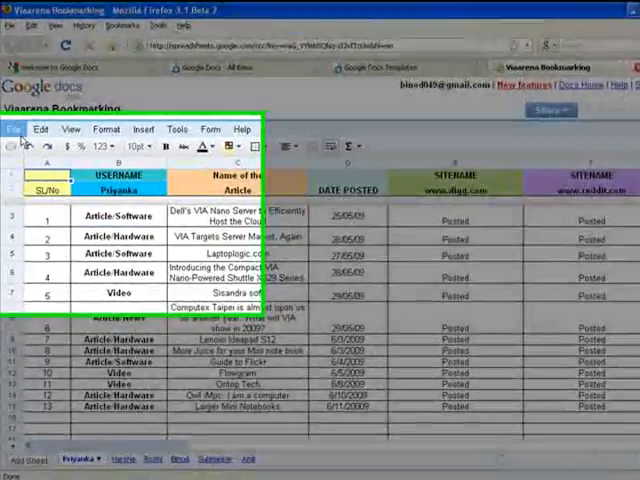
Start a new document from a template via File > New, reaching the Template Gallery
click(14, 128)
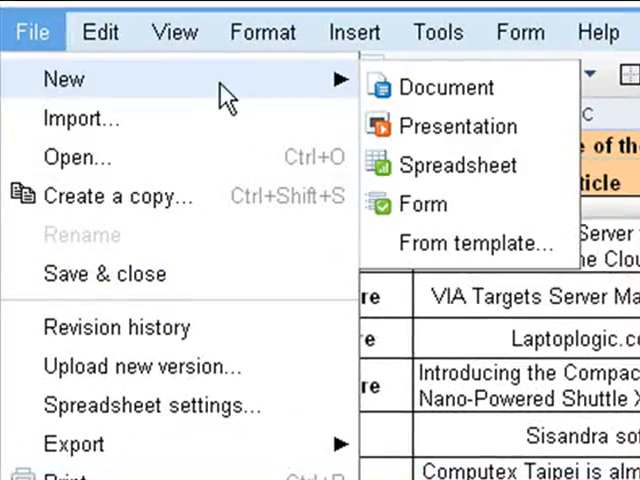
click(476, 244)
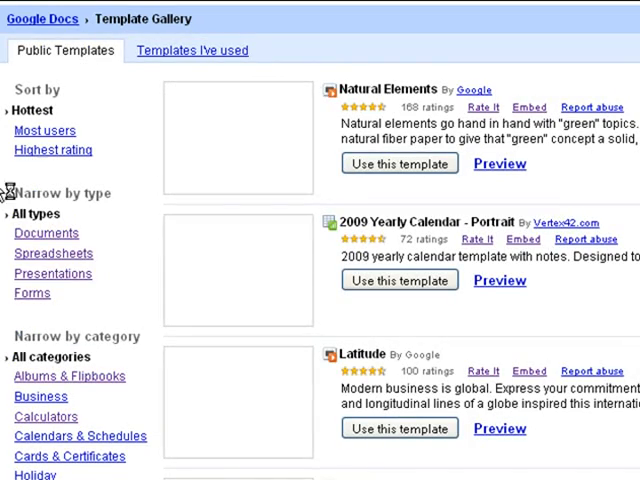
mouse_move(48, 202)
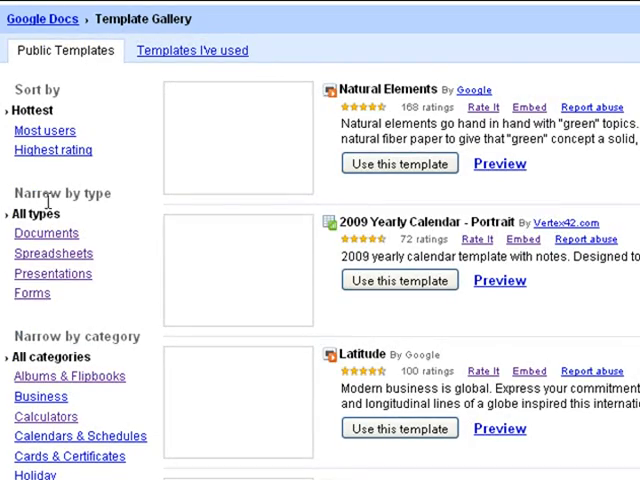
Browse the Business category templates such as Service Invoice, sales forecasts and project reports
scroll(down, 3)
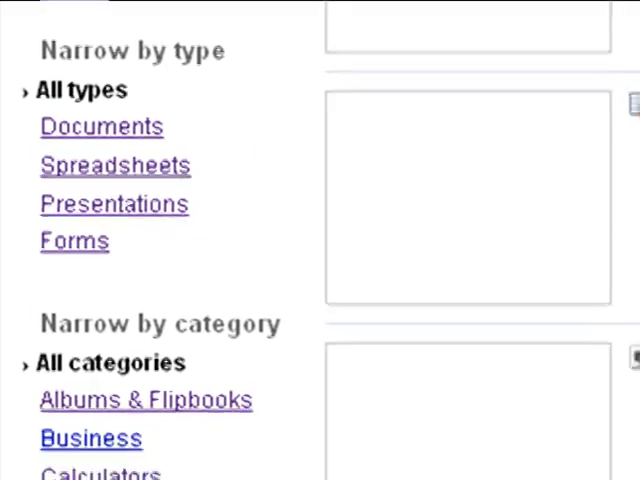
scroll(down, 3)
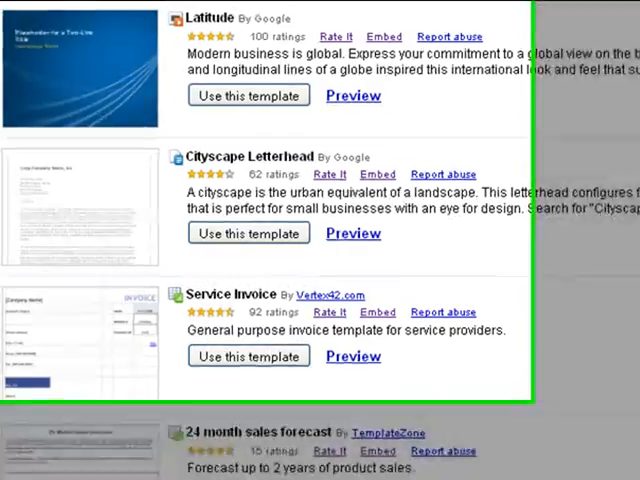
scroll(down, 3)
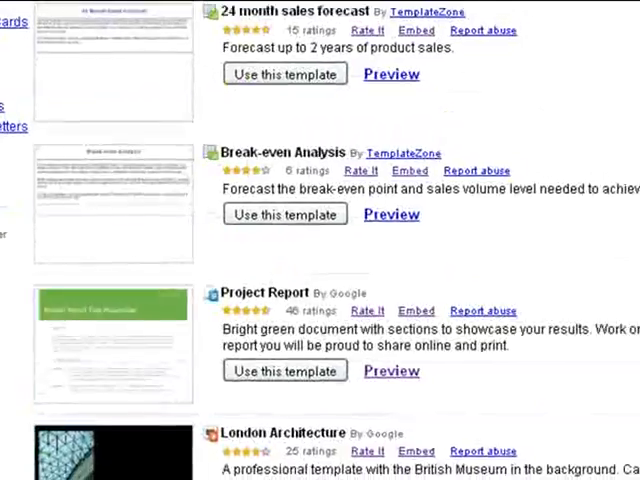
scroll(down, 3)
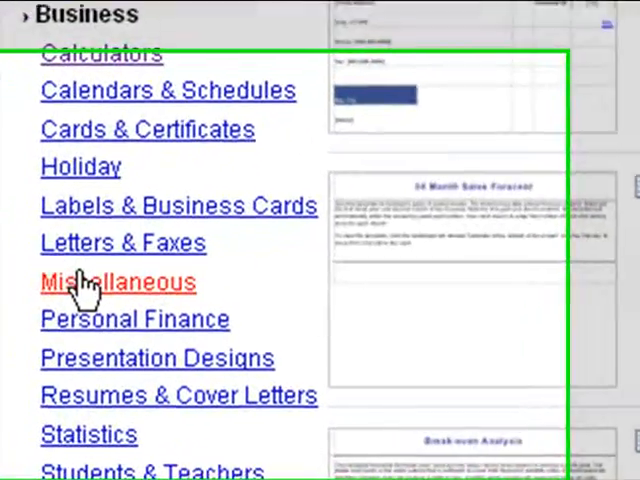
Narrow the gallery to Spreadsheets and browse templates like Family Budget Planner and Loan Amortization Schedule
click(116, 282)
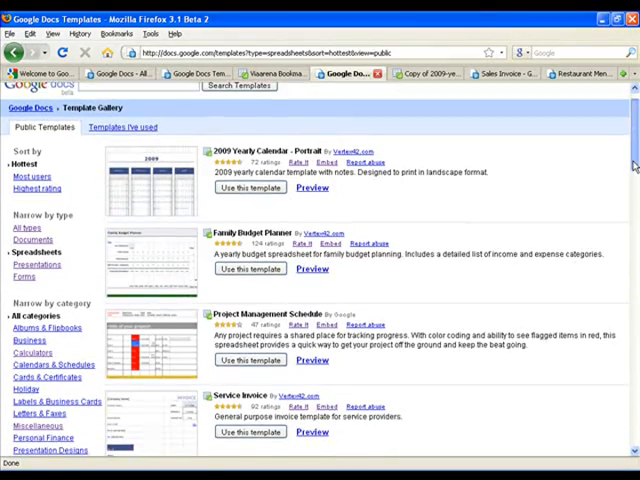
scroll(down, 3)
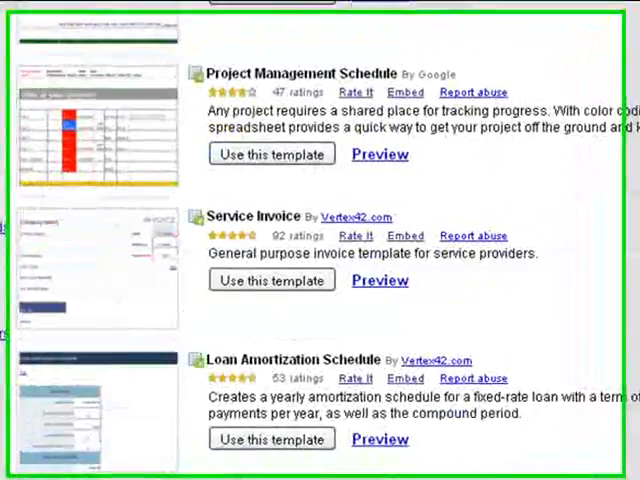
scroll(down, 3)
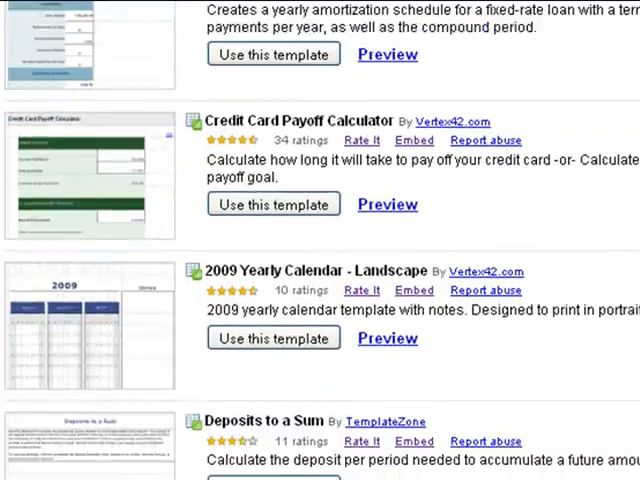
scroll(down, 3)
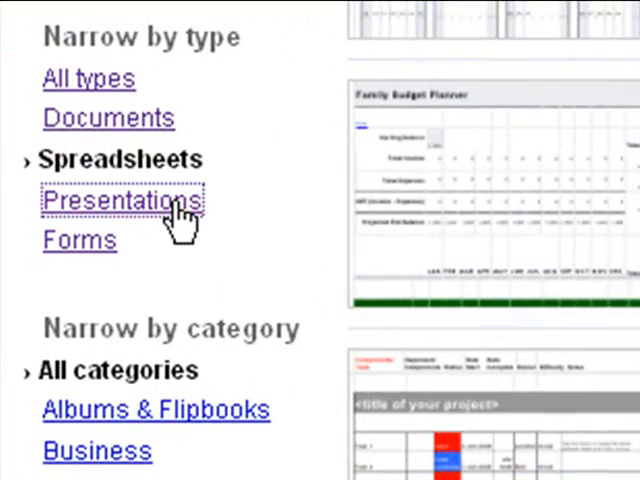
Narrow the gallery to Presentations and browse the presentation templates
click(124, 202)
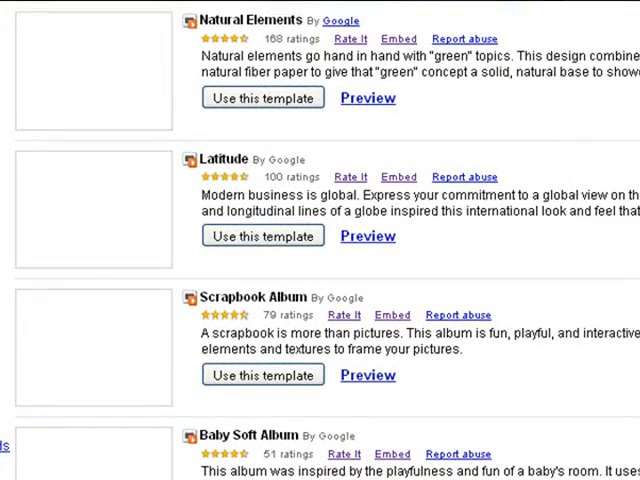
scroll(down, 3)
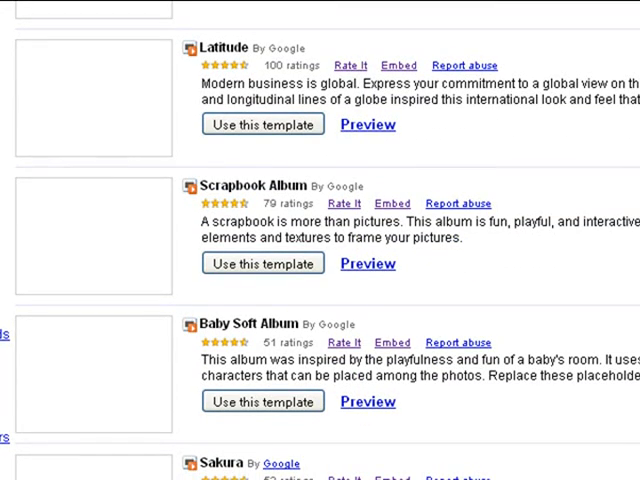
scroll(down, 3)
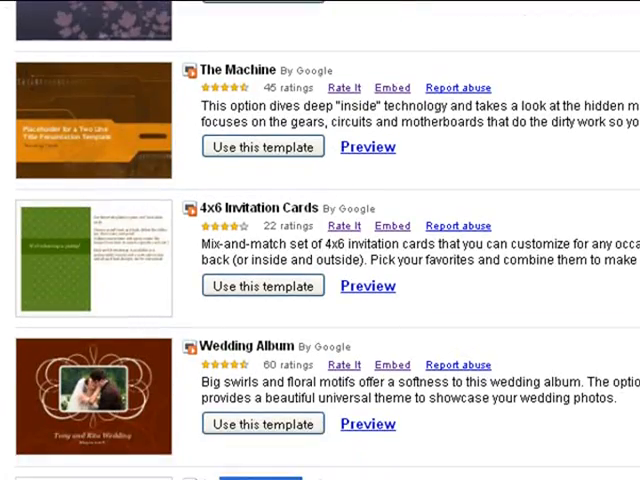
scroll(down, 3)
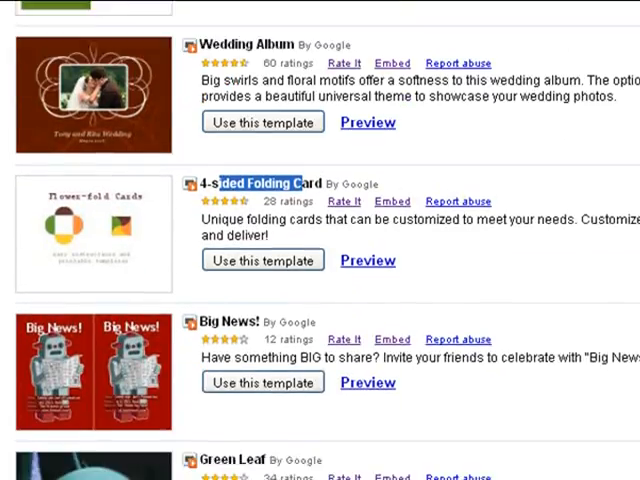
click(368, 260)
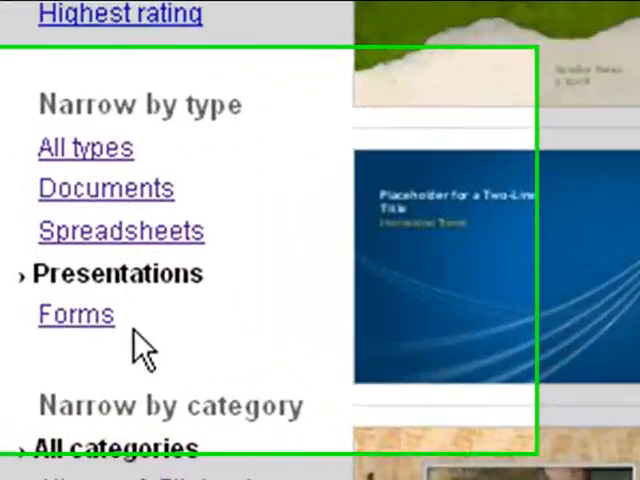
Narrow the gallery to Forms and open the Totally Random Survey template
click(76, 314)
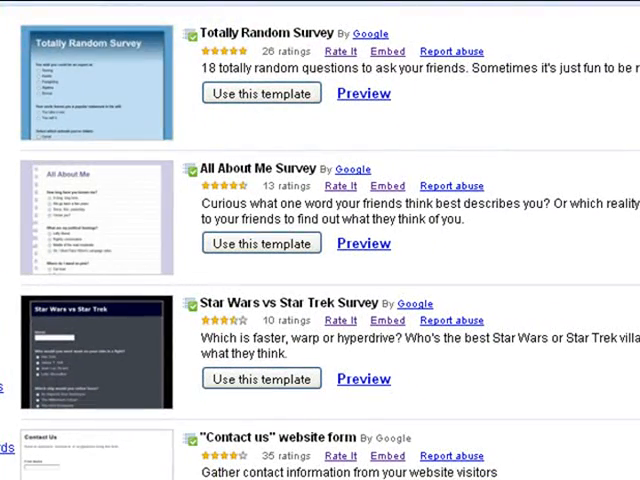
click(260, 92)
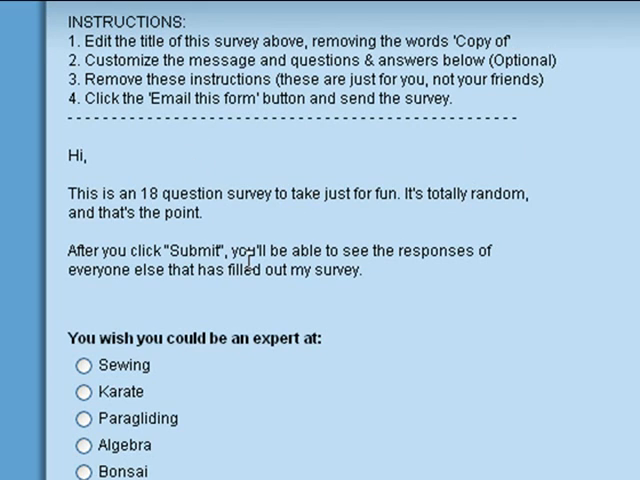
mouse_move(548, 292)
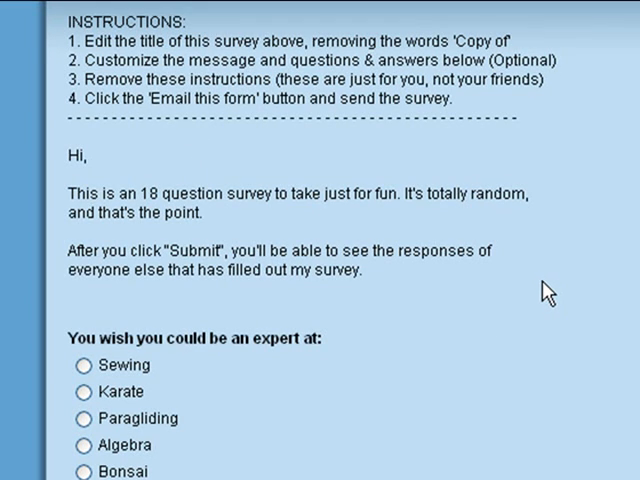